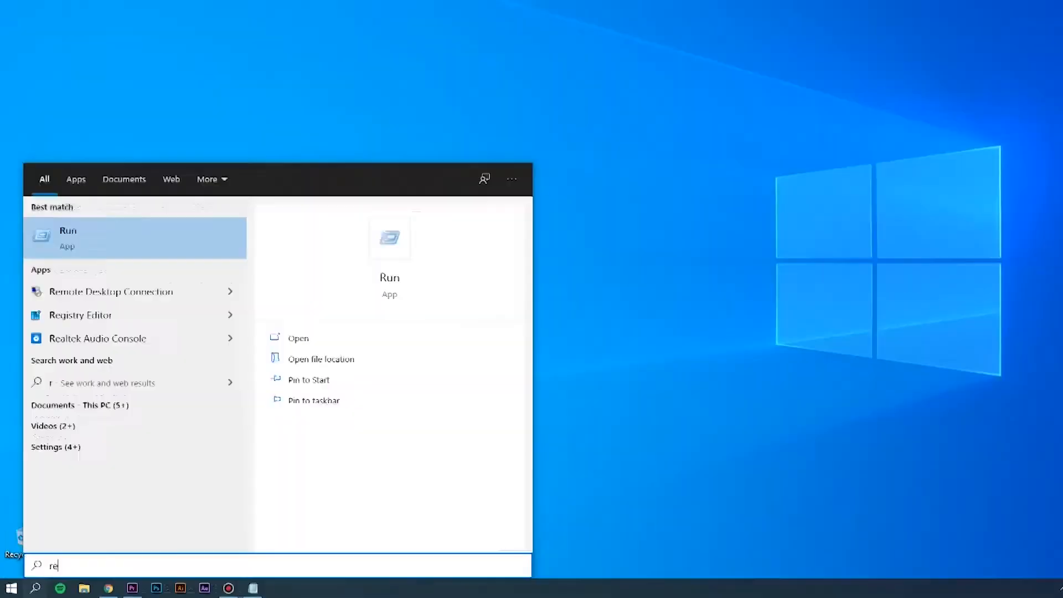
# Connect to the VPS as Administrator and permanently trust its certificate
pyautogui.click(112, 292)
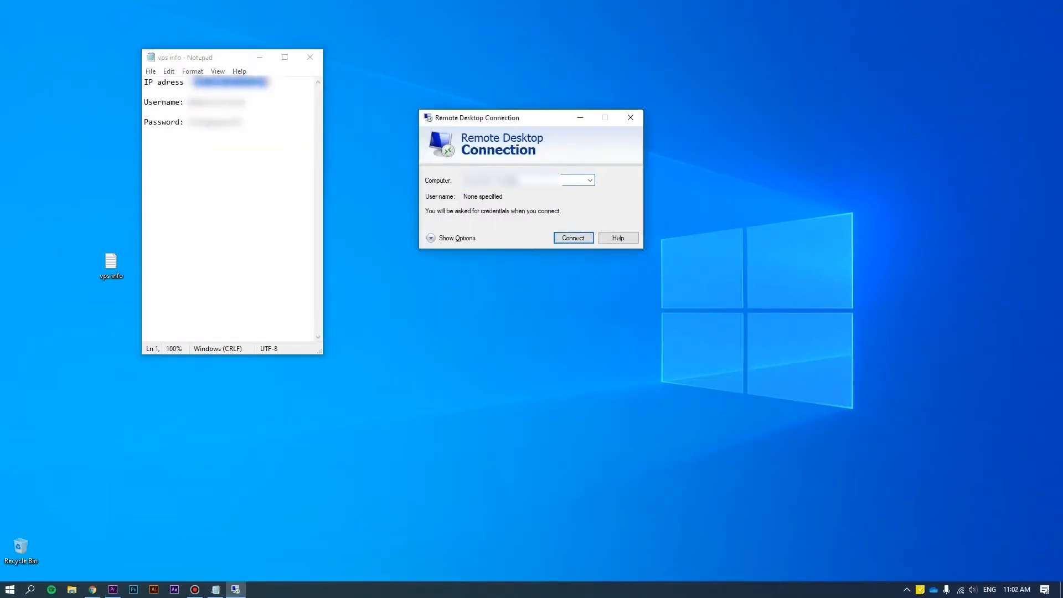
pyautogui.click(572, 238)
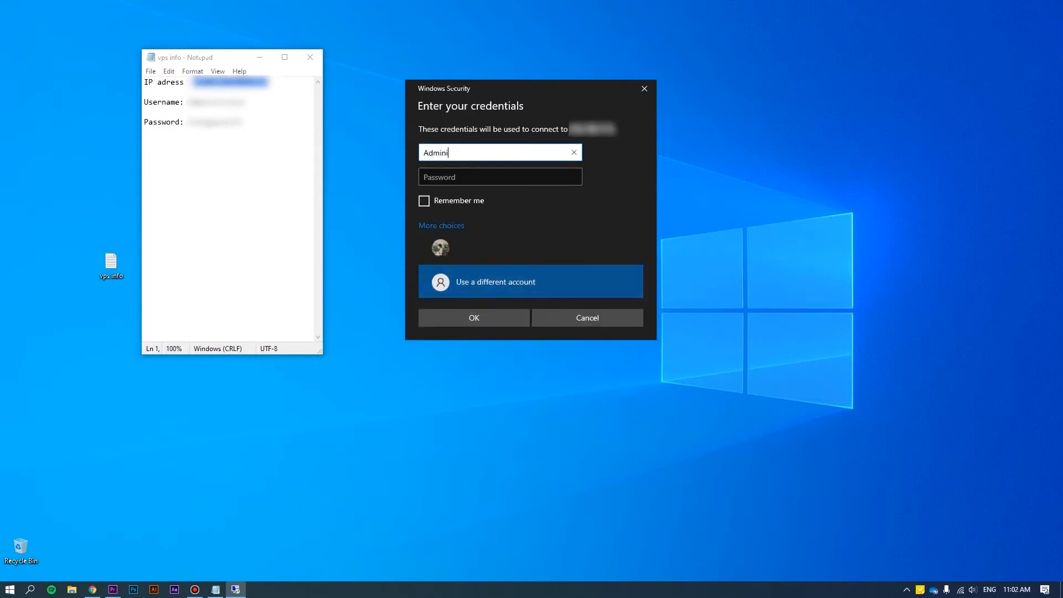
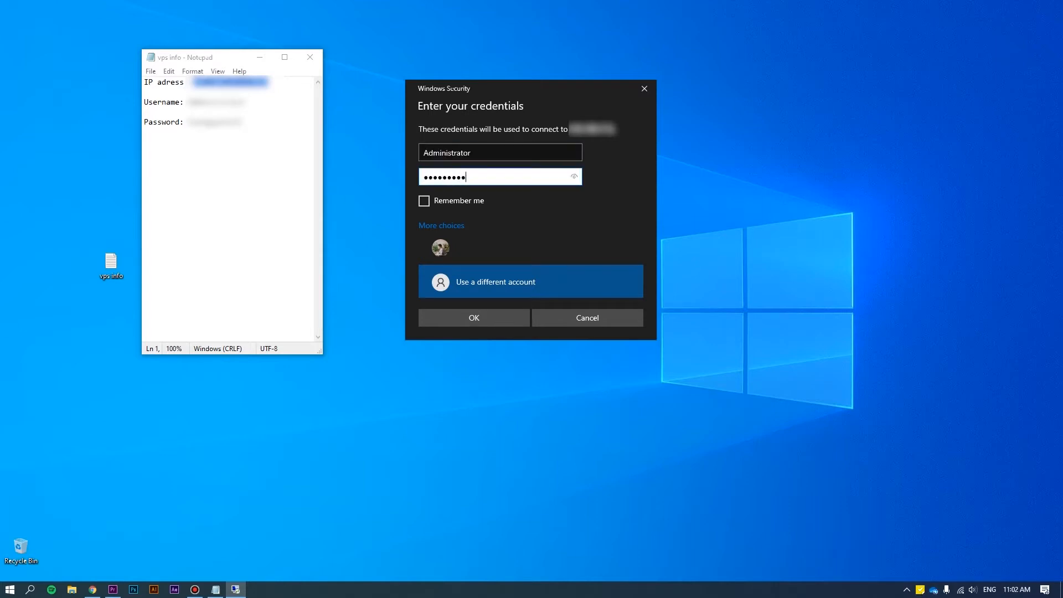
pyautogui.click(474, 317)
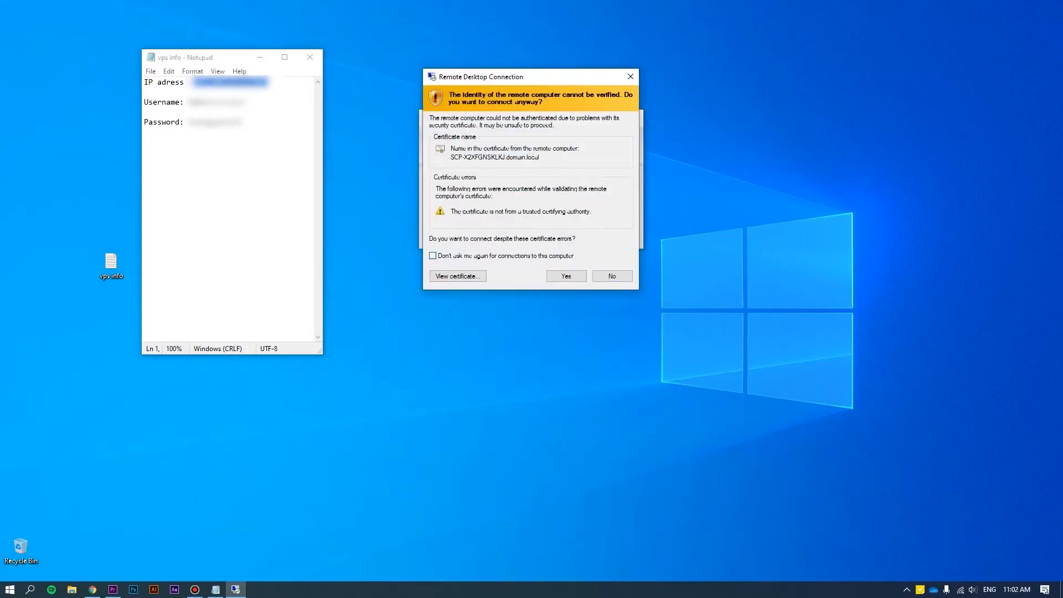
pyautogui.click(432, 255)
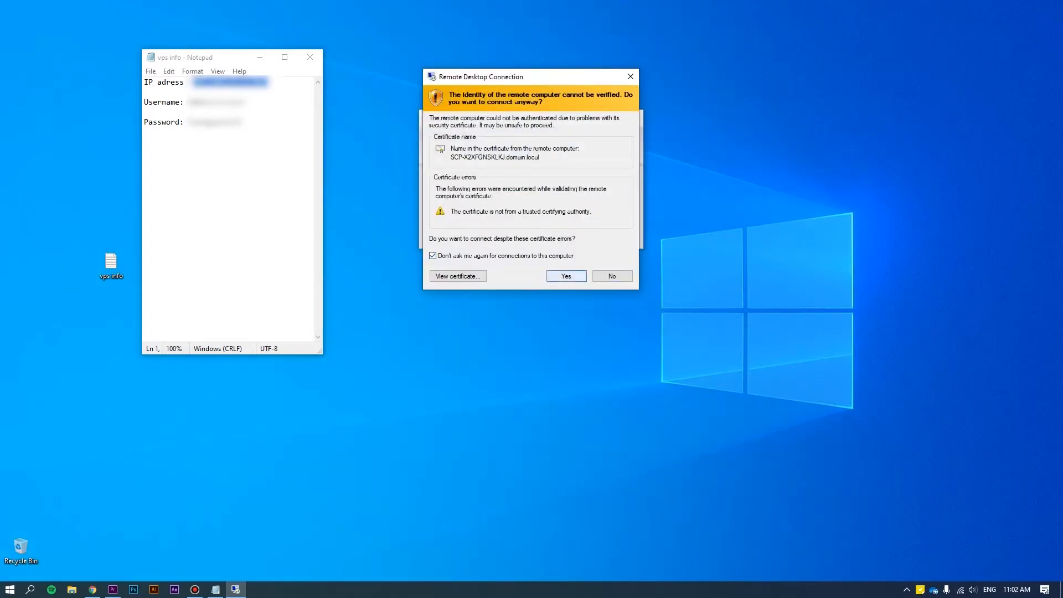
pyautogui.click(565, 275)
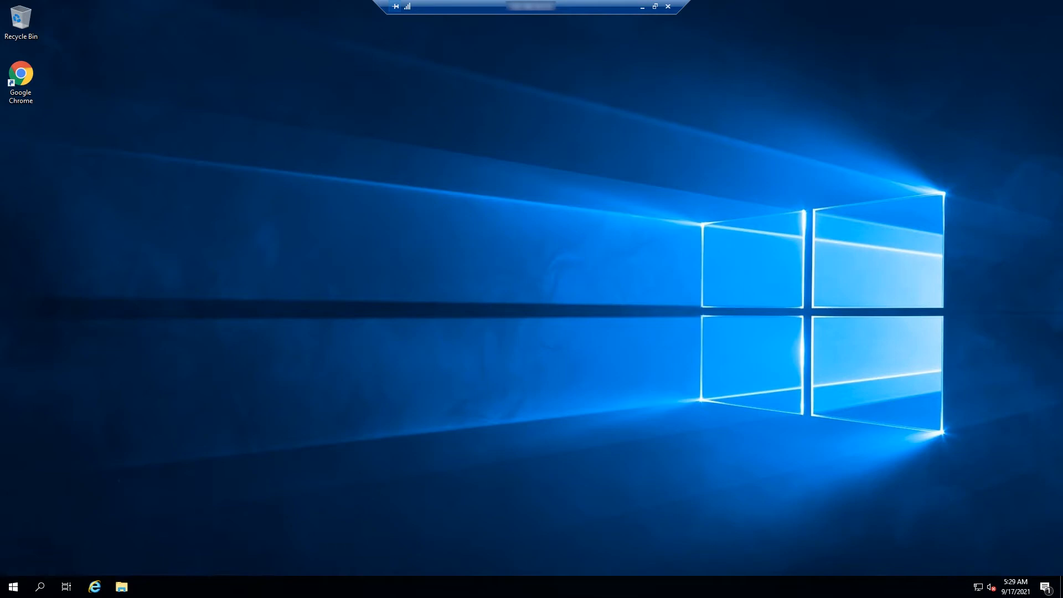
# Launch Computer Management, expand Local Users and Groups, and bring up the Users folder menu
pyautogui.rightClick(12, 586)
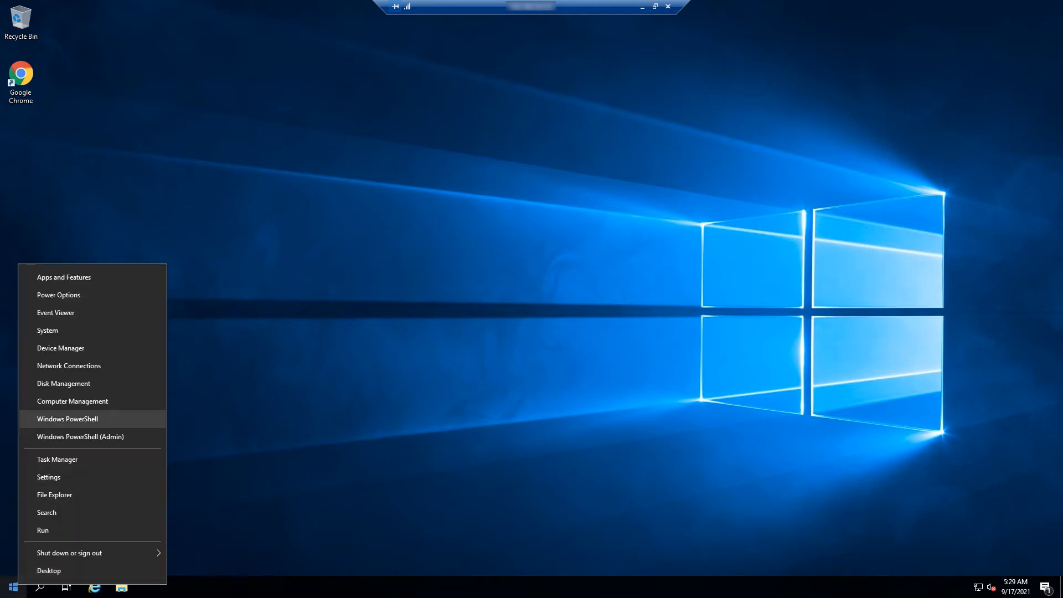
pyautogui.click(72, 401)
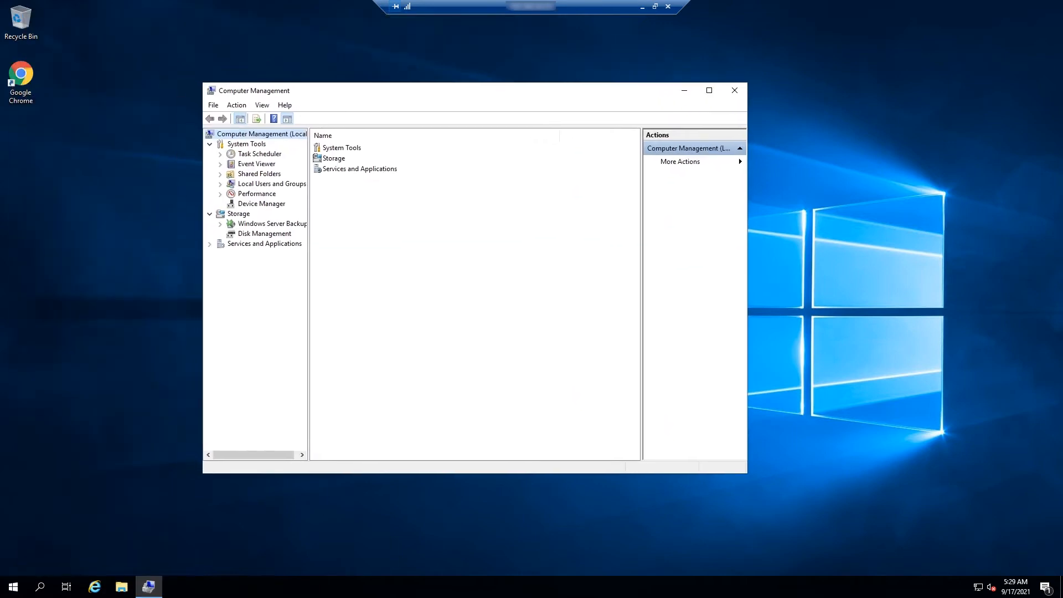
pyautogui.click(271, 184)
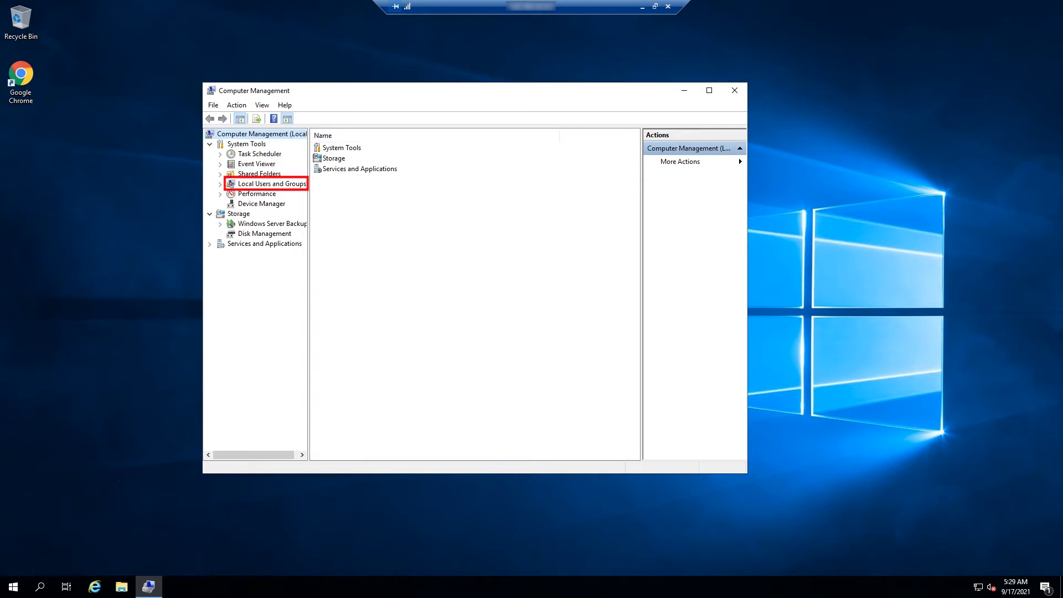
pyautogui.click(271, 183)
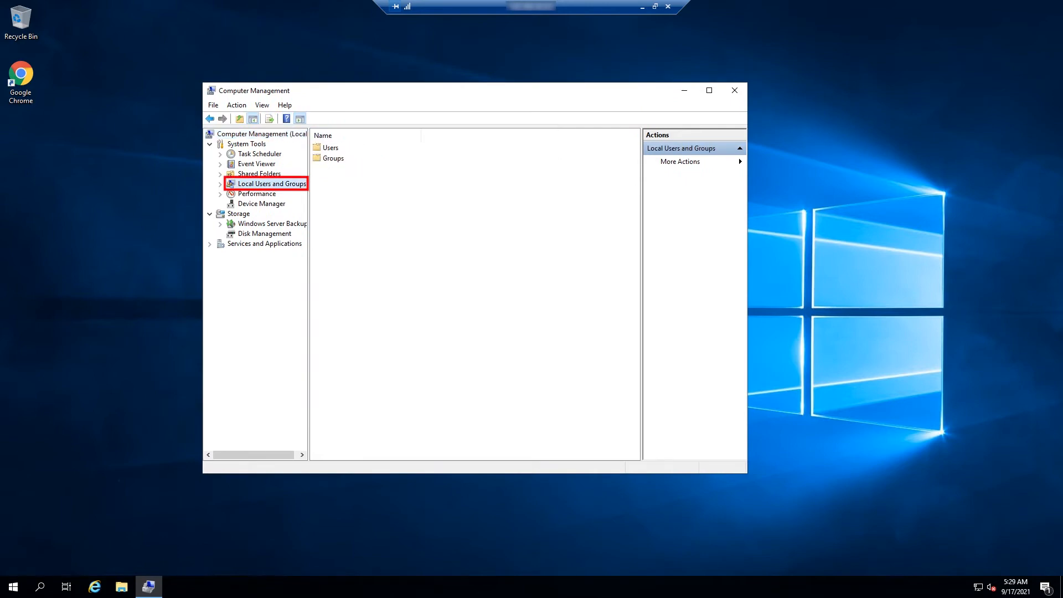
pyautogui.rightClick(330, 147)
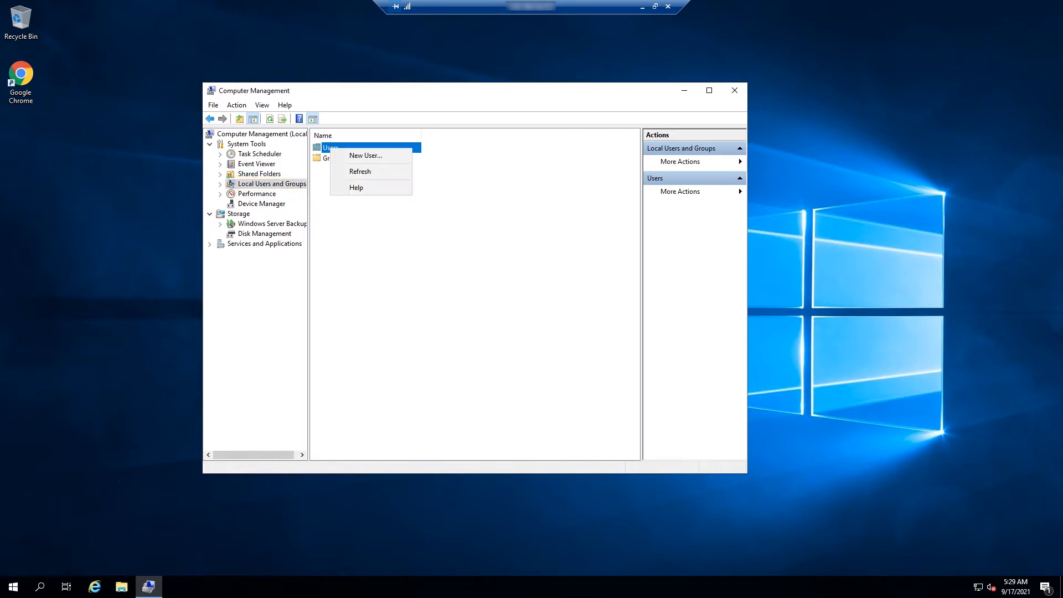
pyautogui.moveTo(365, 155)
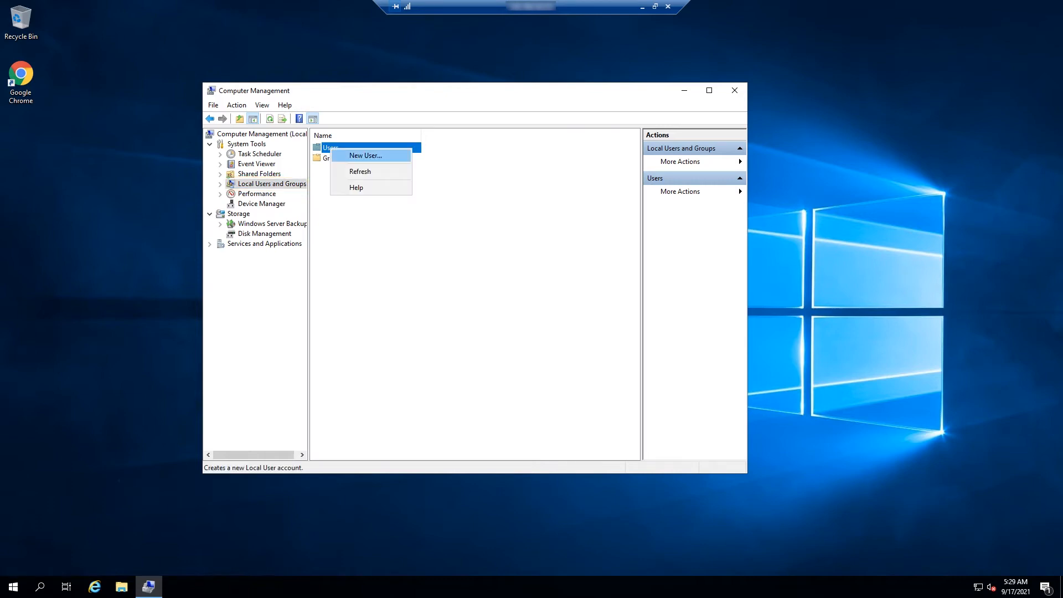
# Create user 'greencloudvps' with 'cannot change password' and 'Password never expires' checked
pyautogui.click(364, 155)
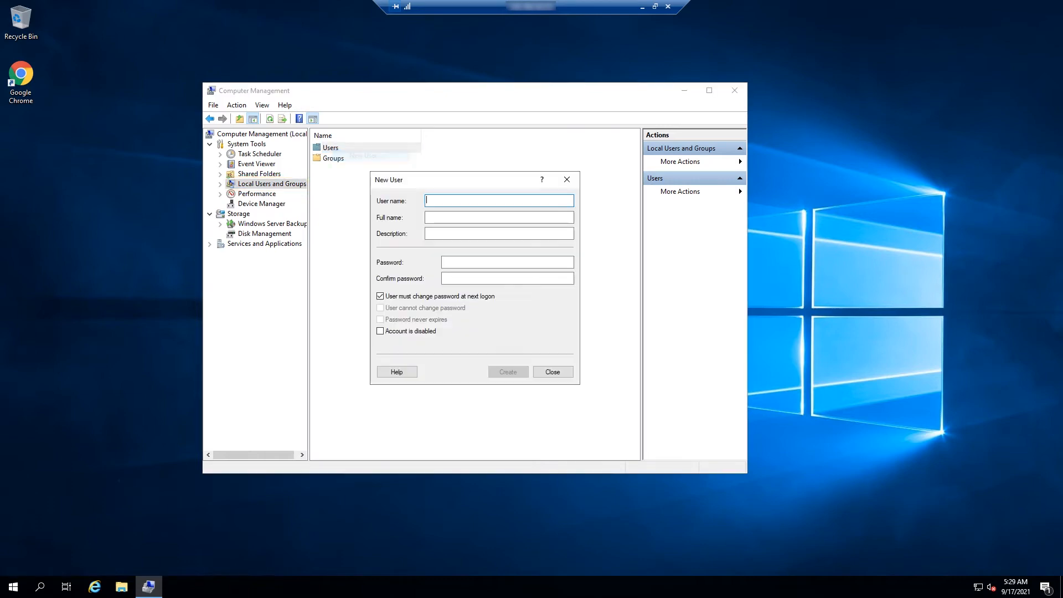
pyautogui.write('green')
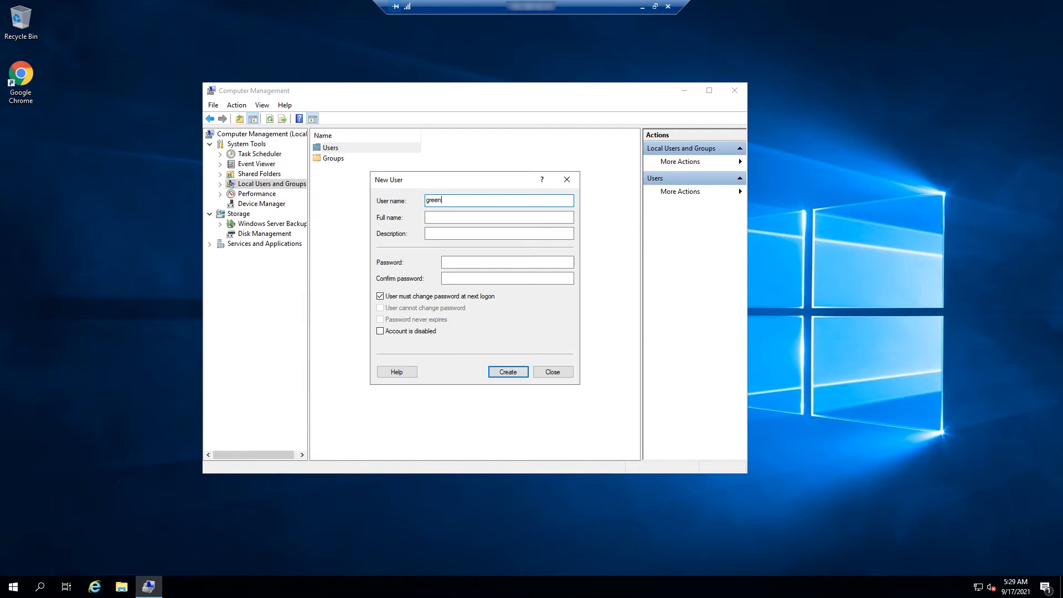
pyautogui.write('cloudvps')
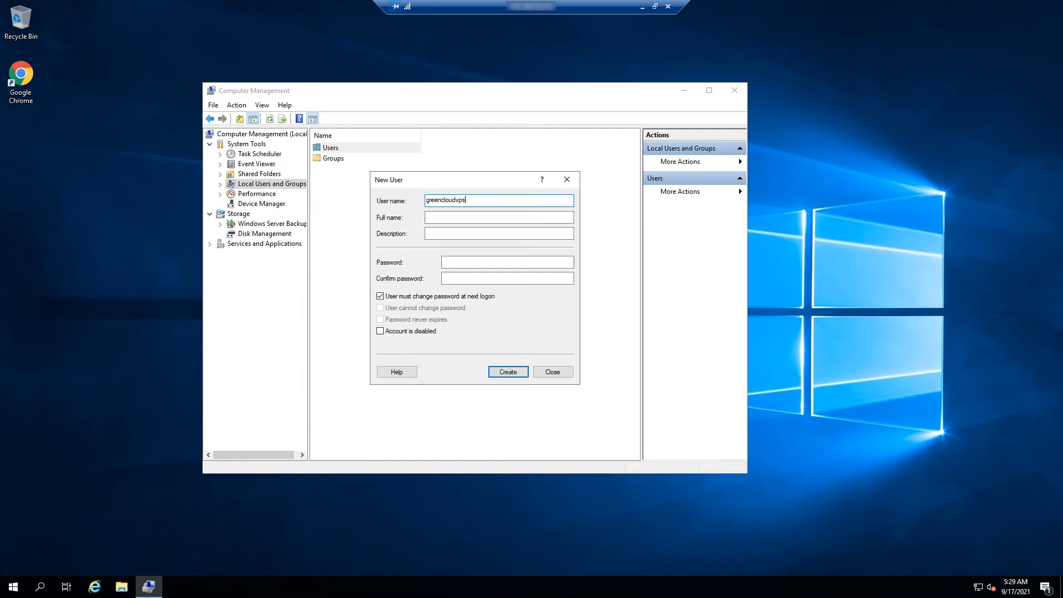
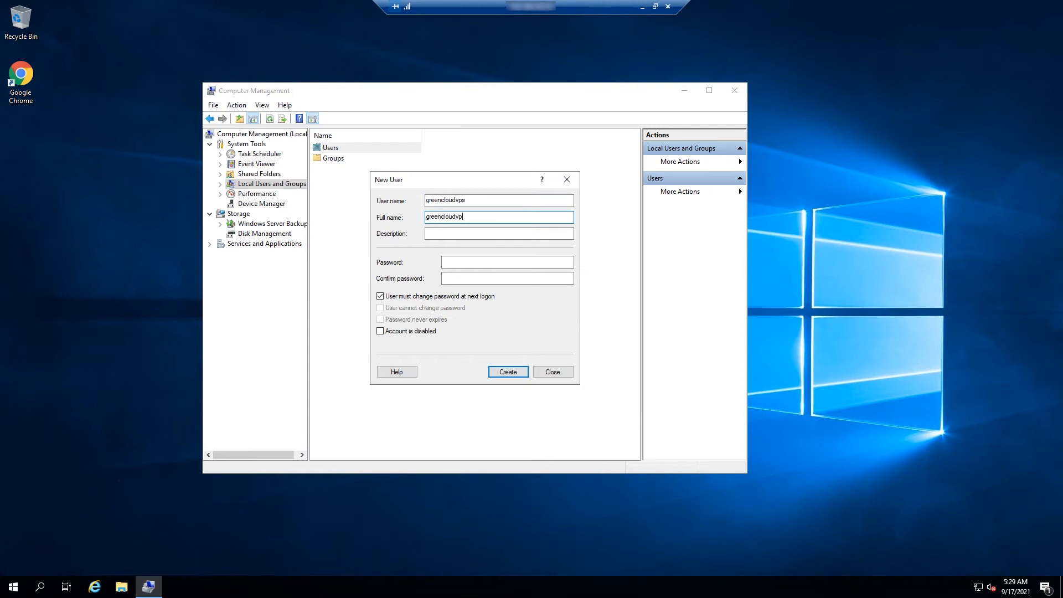
pyautogui.click(380, 296)
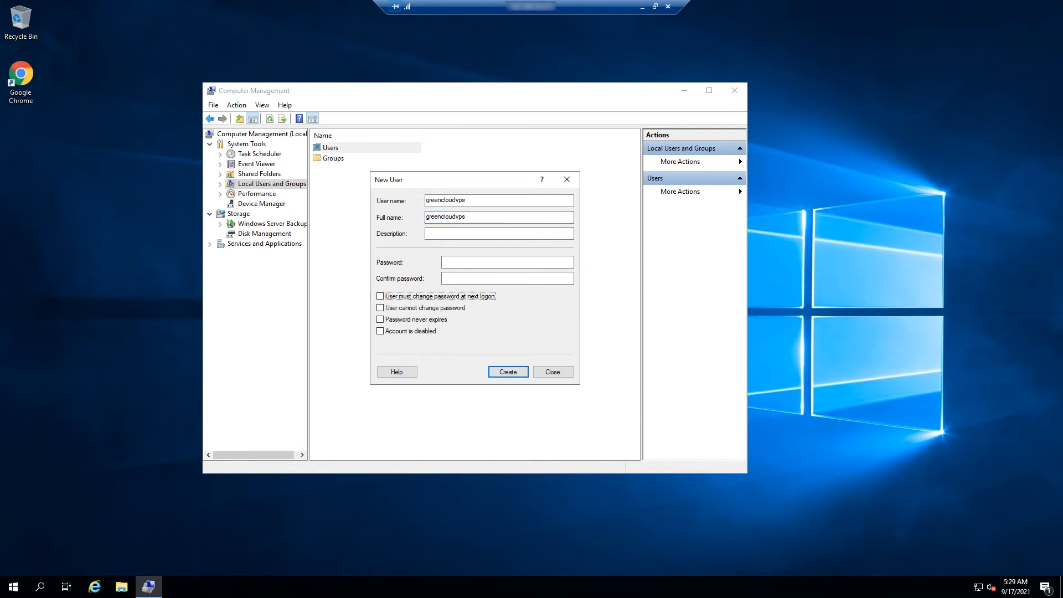
pyautogui.click(380, 307)
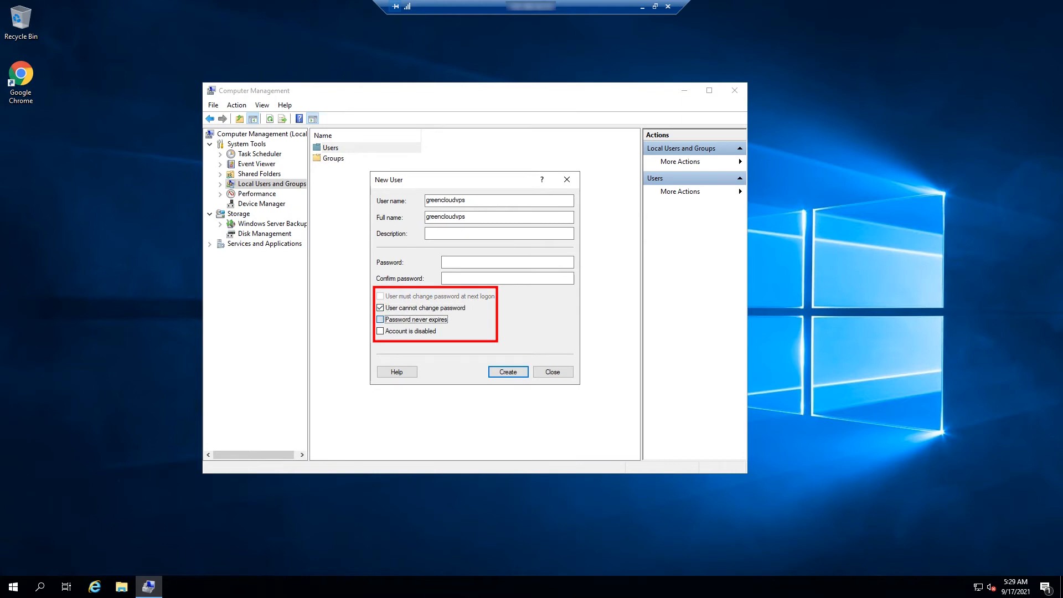
pyautogui.click(381, 319)
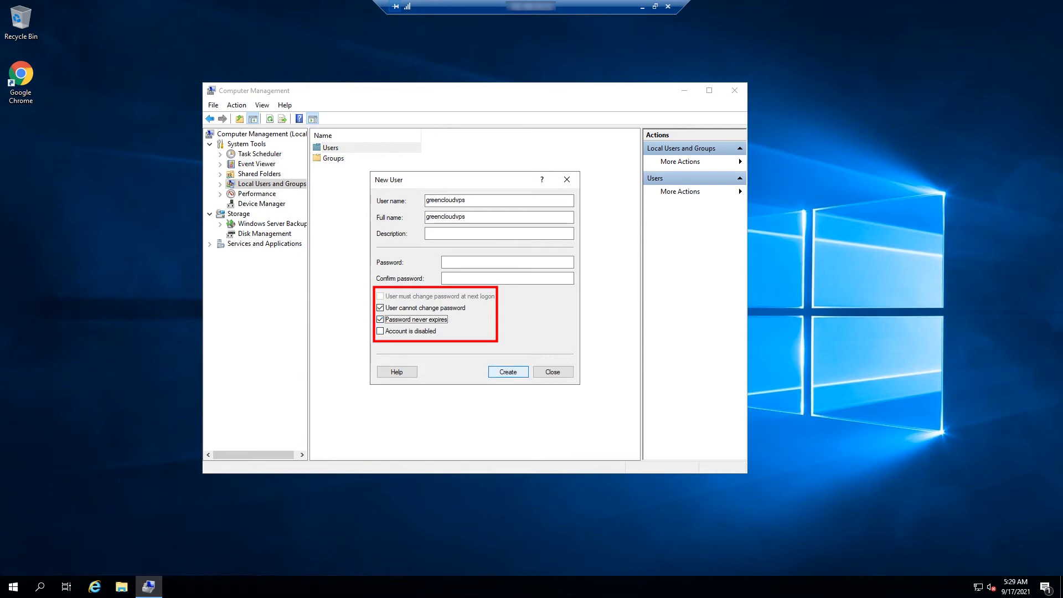
pyautogui.click(507, 372)
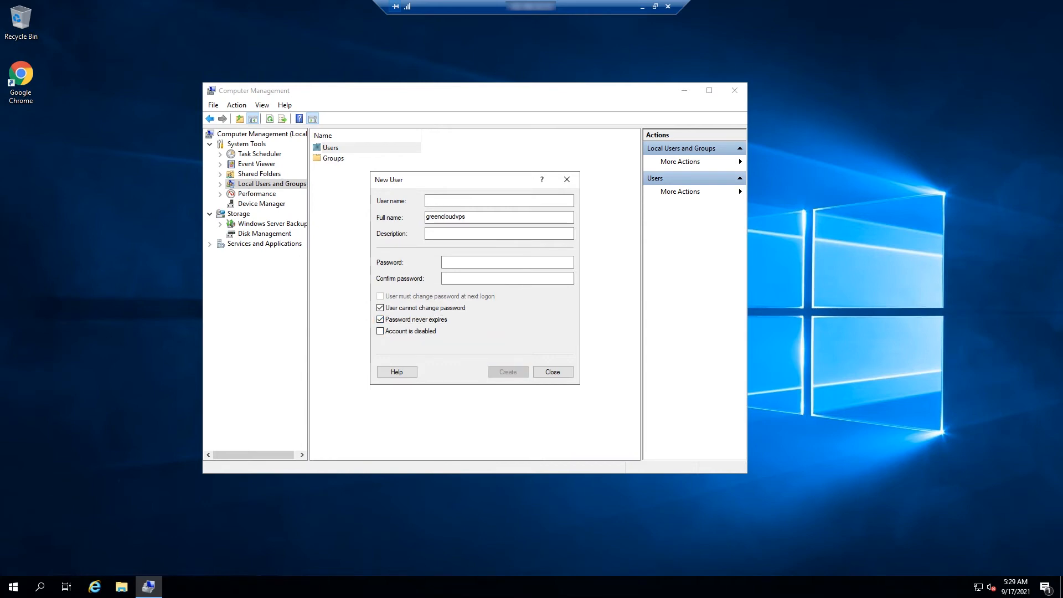
pyautogui.click(507, 372)
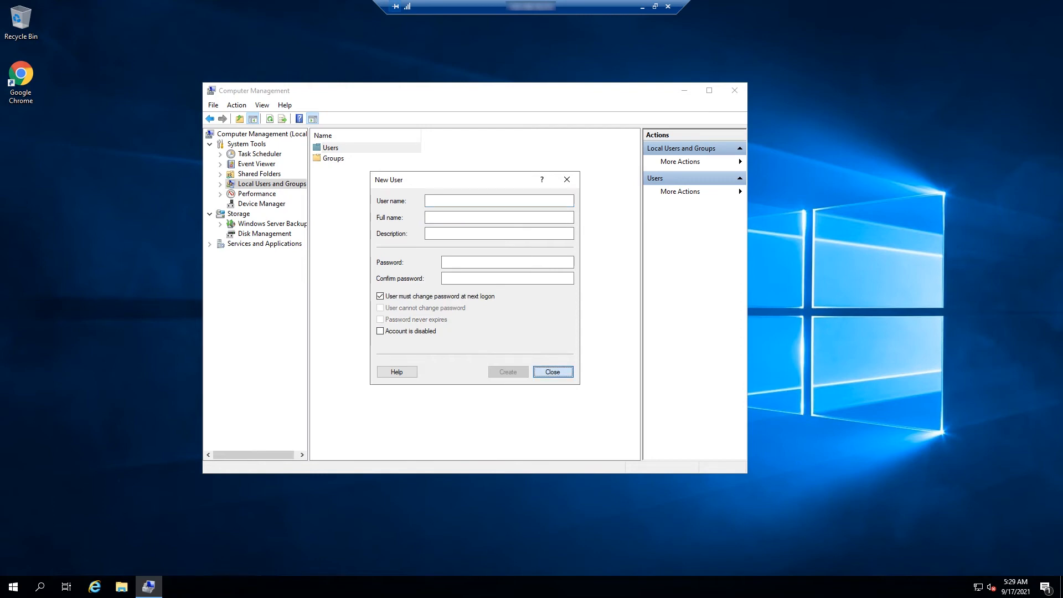
pyautogui.click(552, 371)
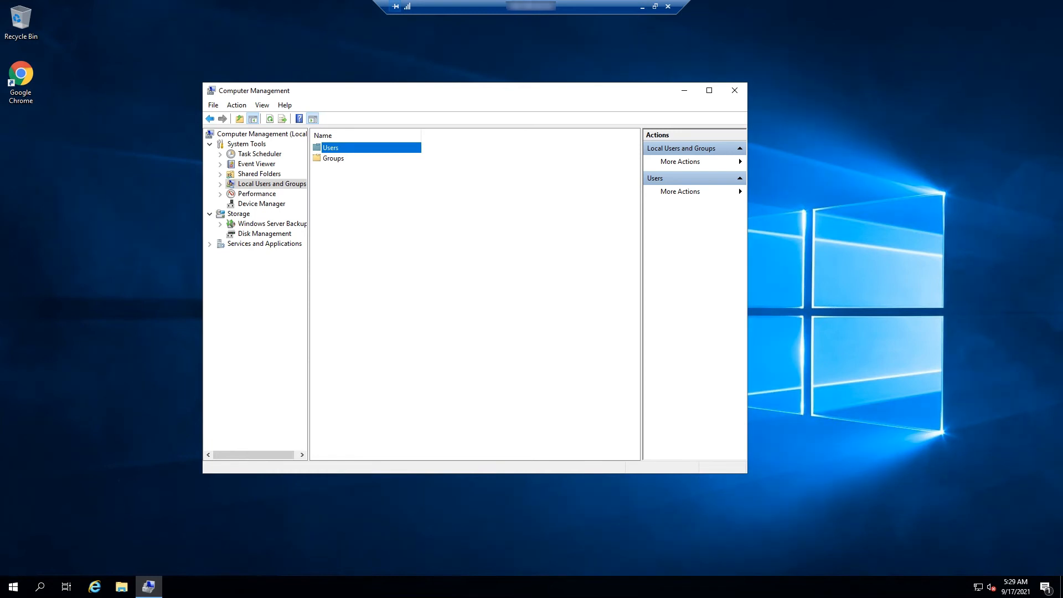
# Open greencloudvps Properties on the Member Of tab and start adding a group
pyautogui.rightClick(338, 168)
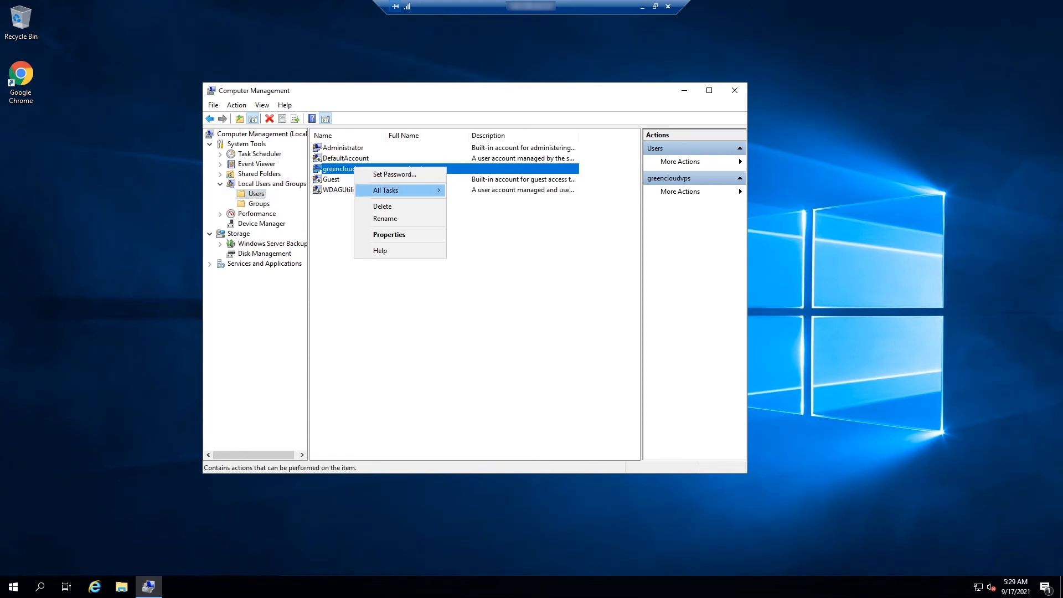
pyautogui.click(389, 234)
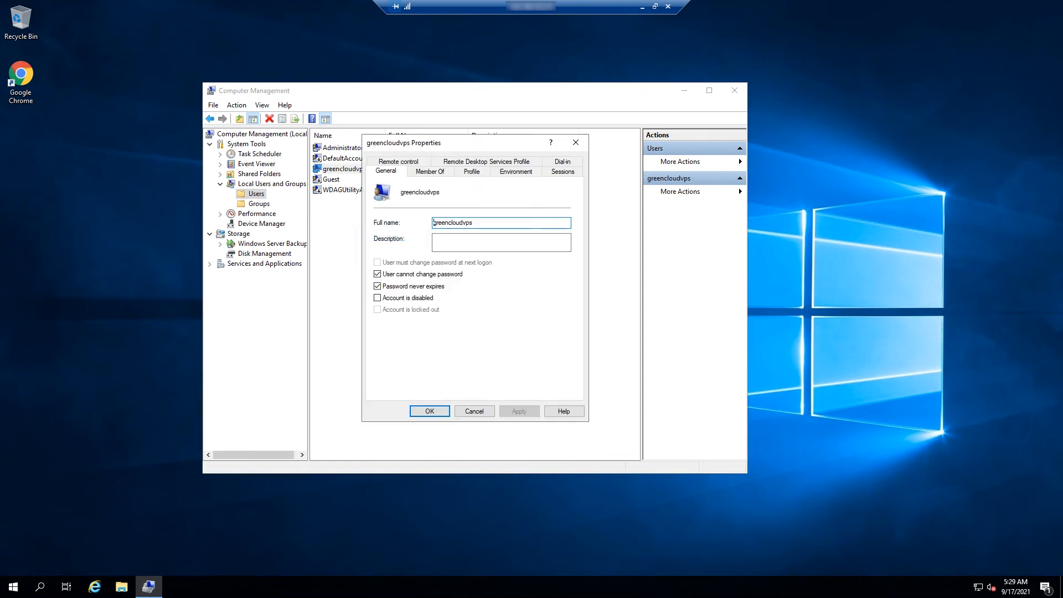
pyautogui.click(430, 171)
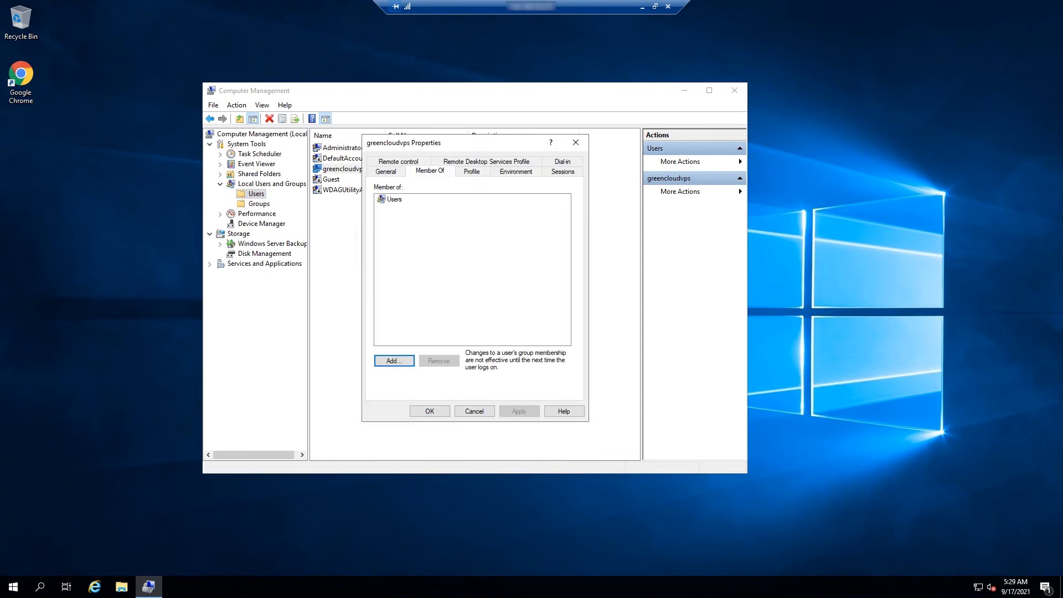
pyautogui.click(394, 360)
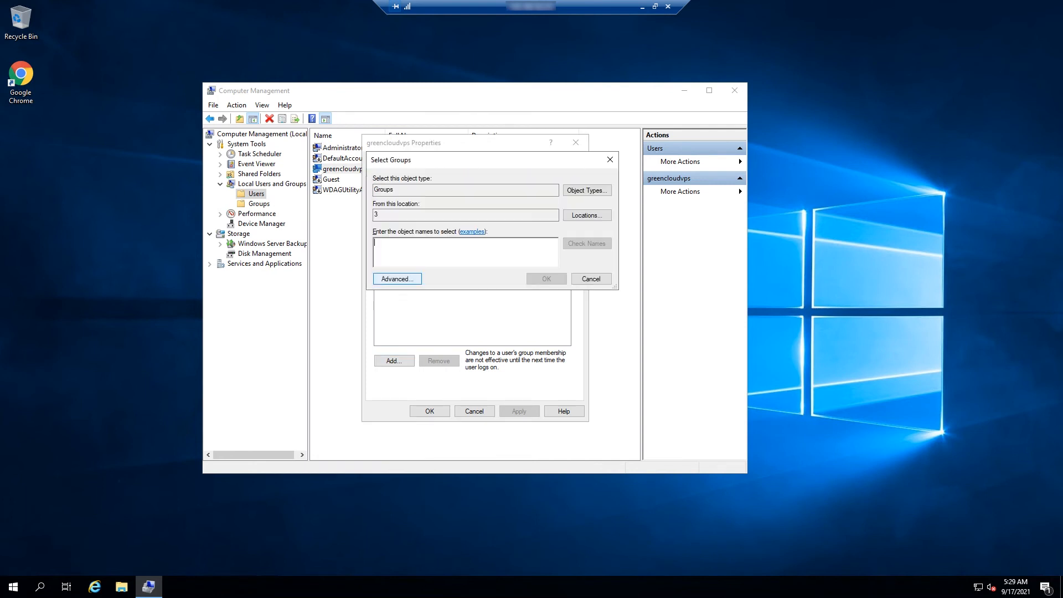
# Add greencloudvps to Remote Desktop Users via Advanced search, then apply and close
pyautogui.click(396, 279)
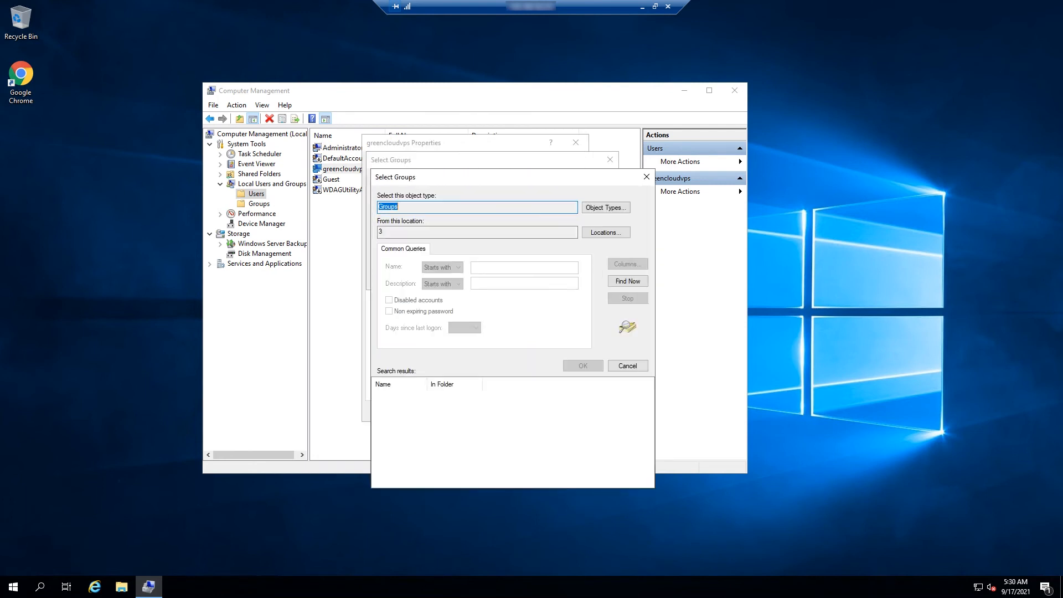
pyautogui.click(626, 280)
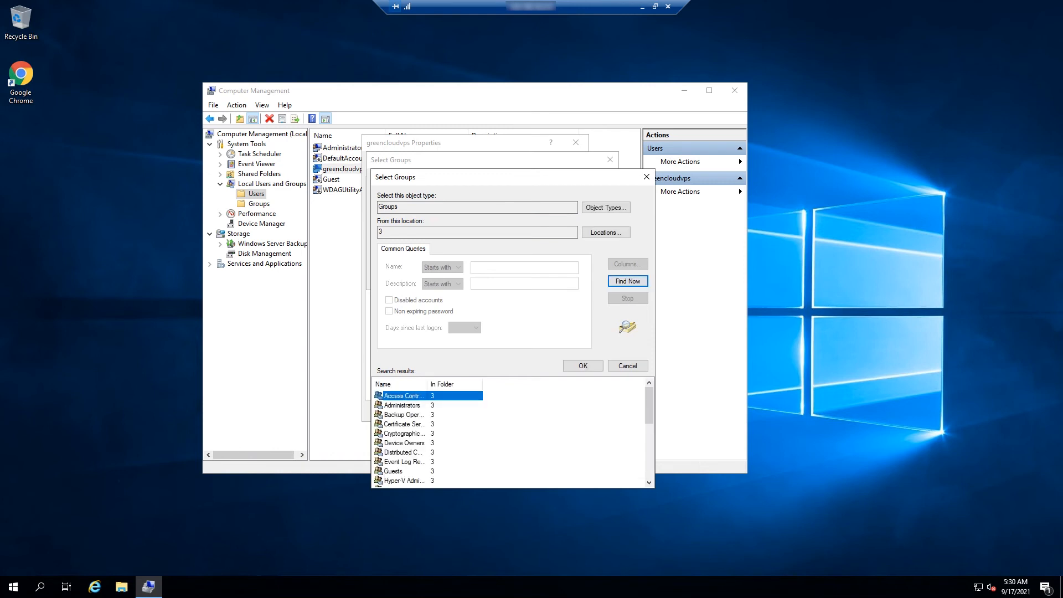
pyautogui.scroll(-3)
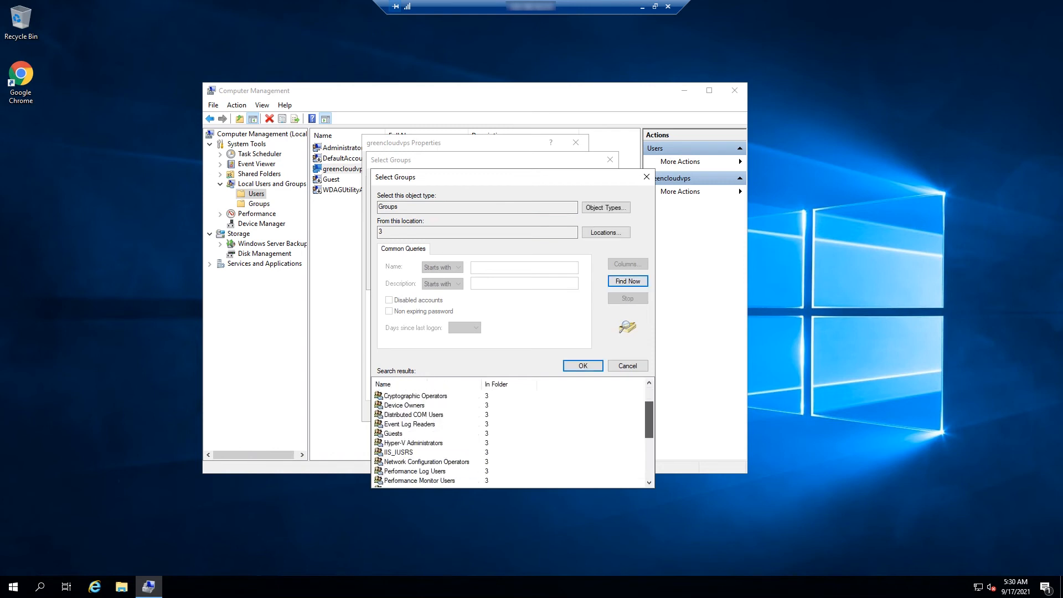
pyautogui.click(414, 432)
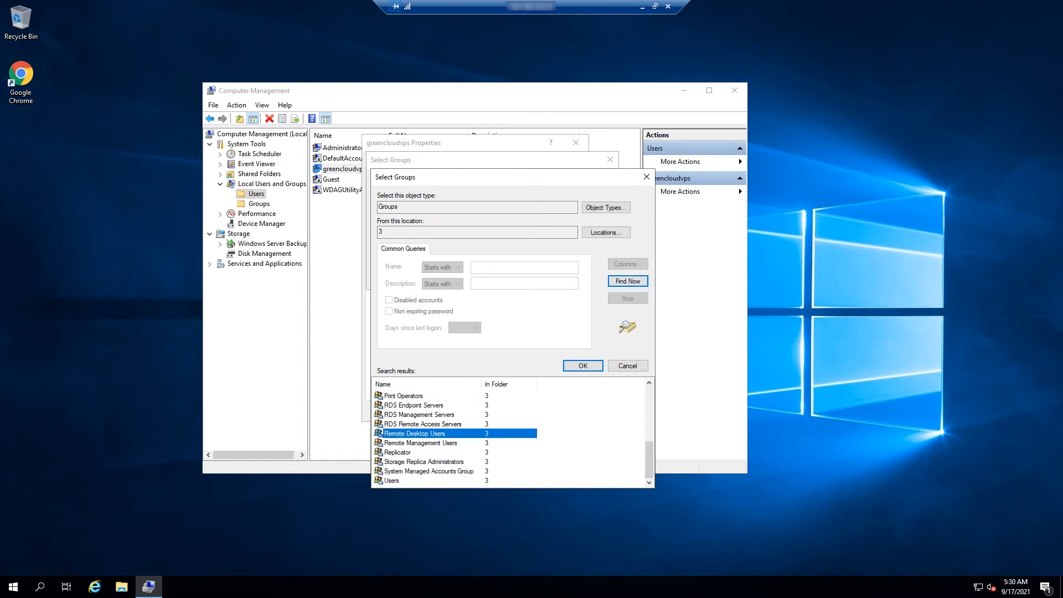
pyautogui.click(581, 365)
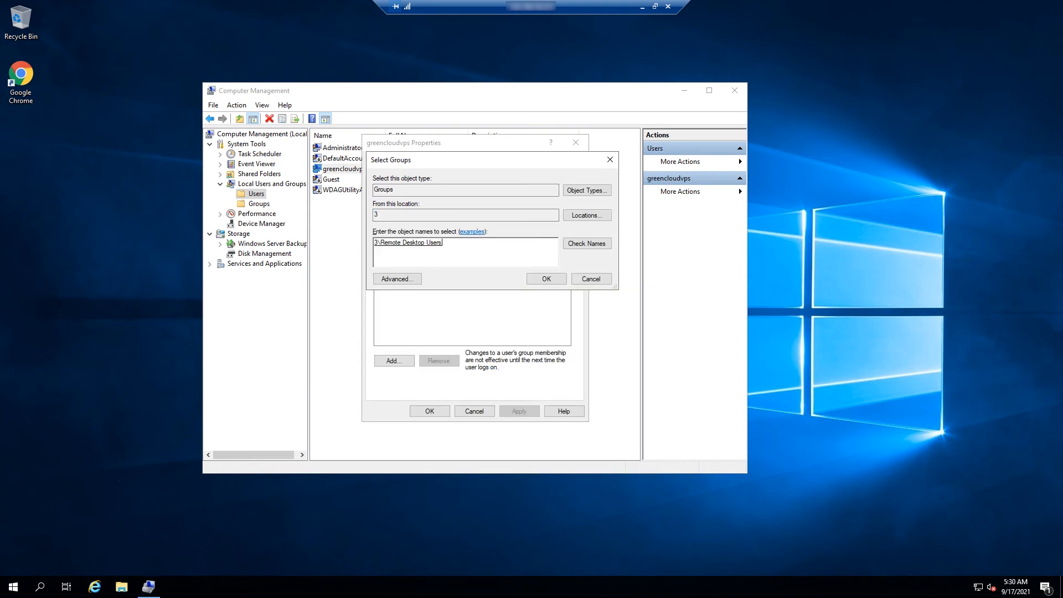
pyautogui.click(546, 278)
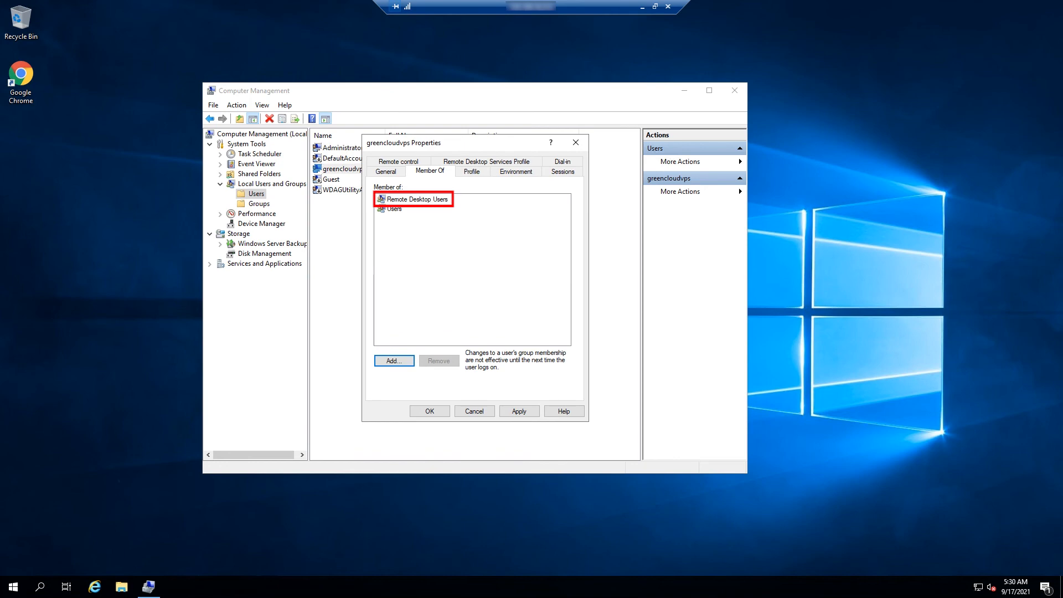
pyautogui.click(519, 411)
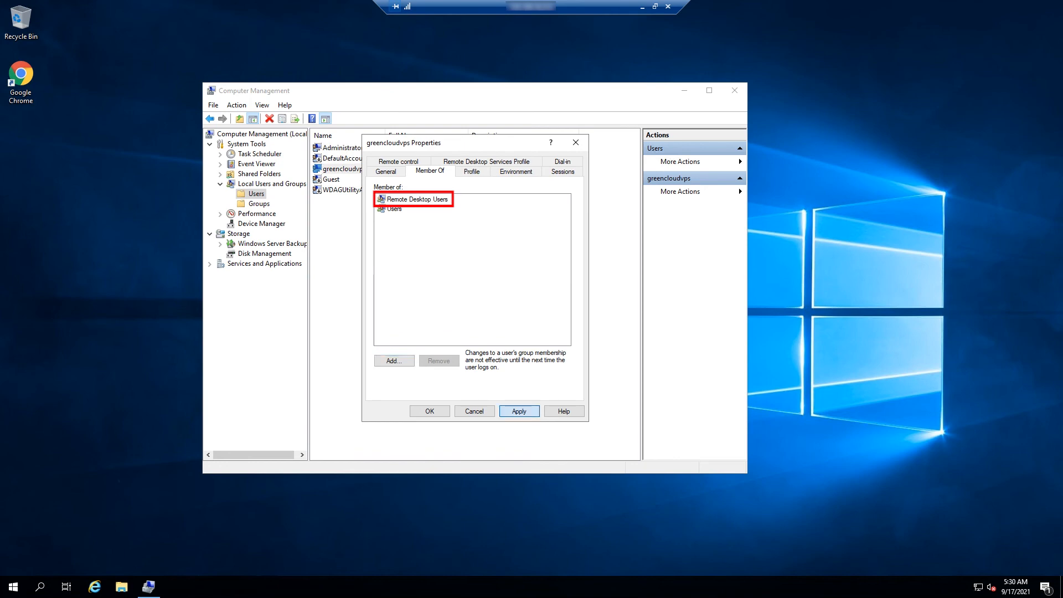
pyautogui.click(429, 411)
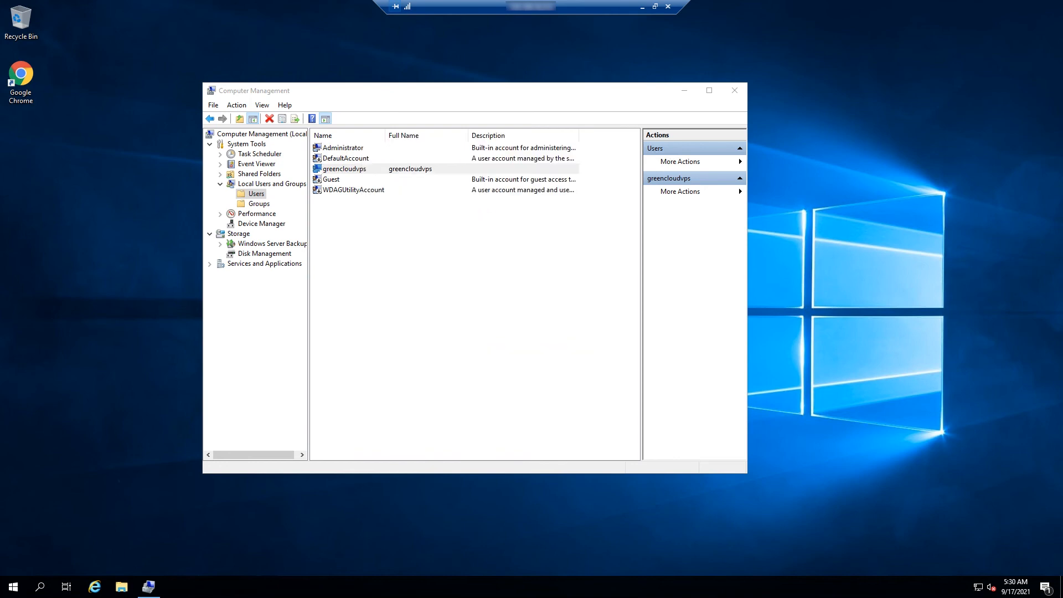